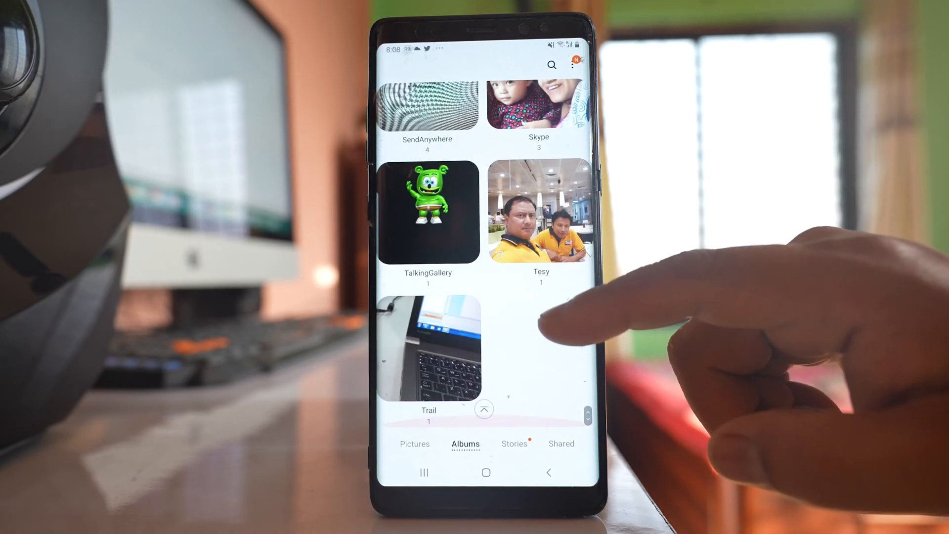
Navigate Internal storage into WhatsApp and its Media folder containing WhatsApp Images and Video.
scroll("up", 3)
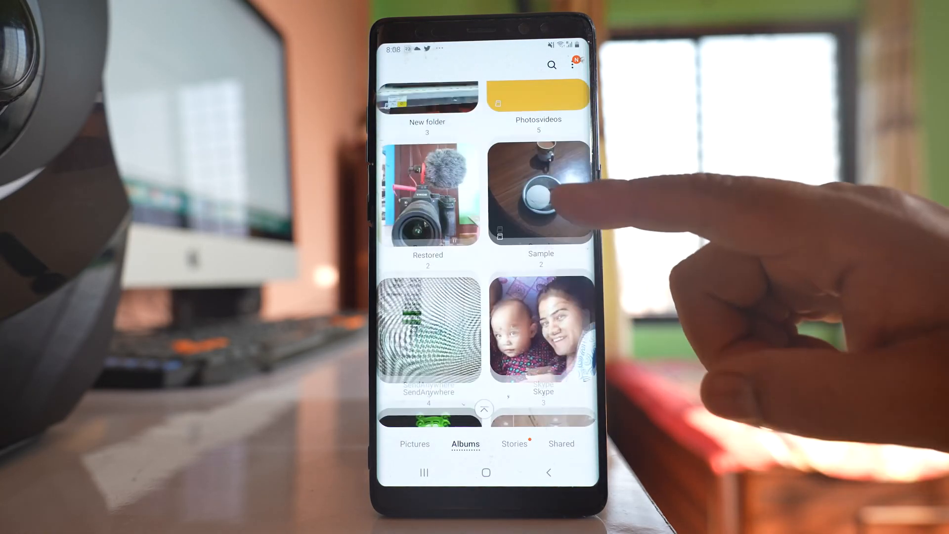
scroll("up", 3)
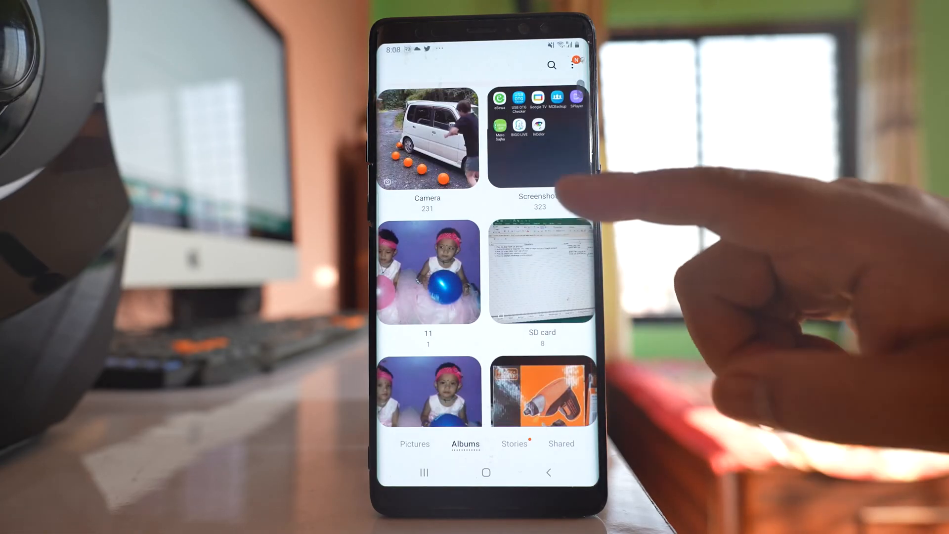
scroll("down", 3)
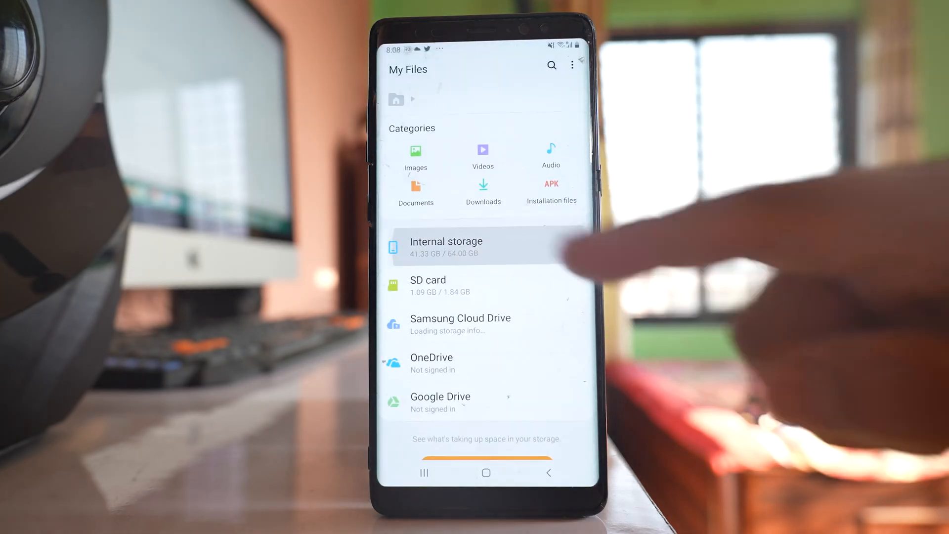
left_click(446, 248)
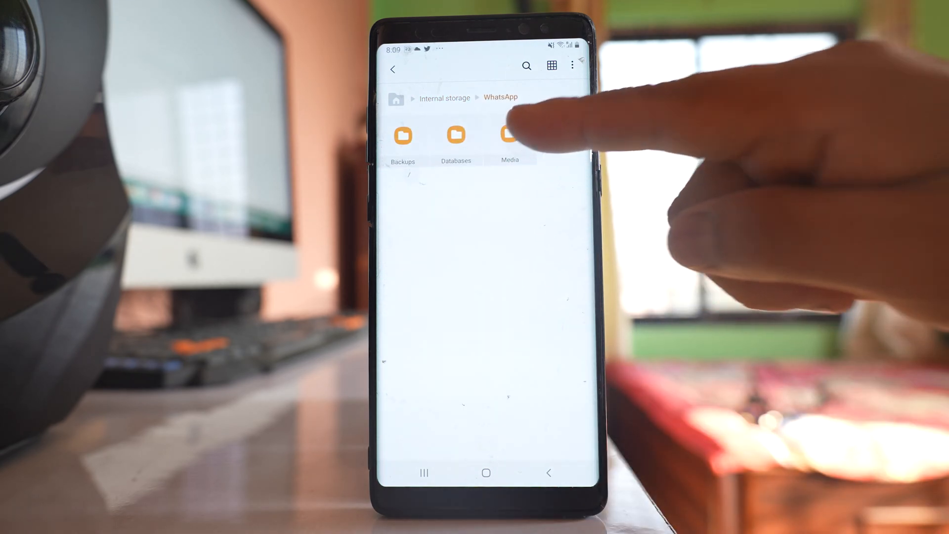
left_click(509, 135)
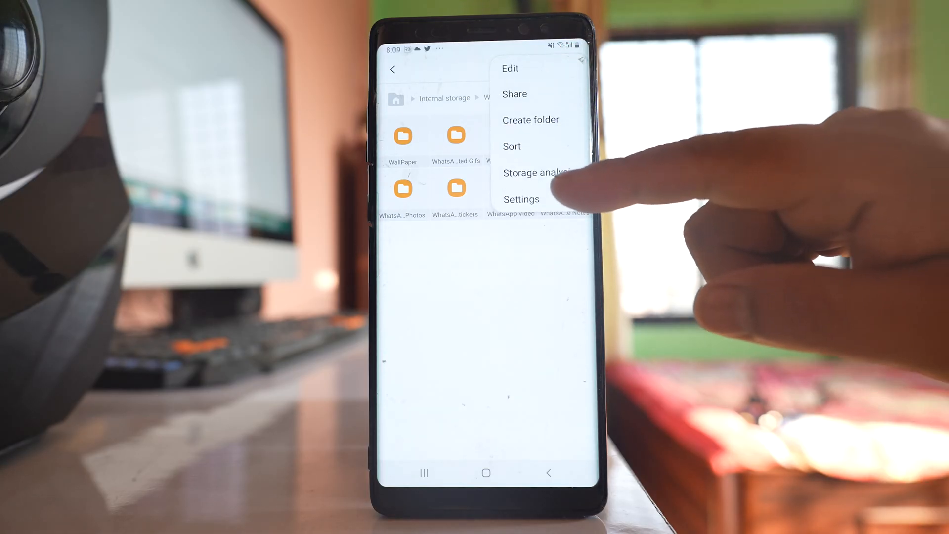
Enable Show hidden files in My Files settings so hidden Media folders appear.
left_click(521, 199)
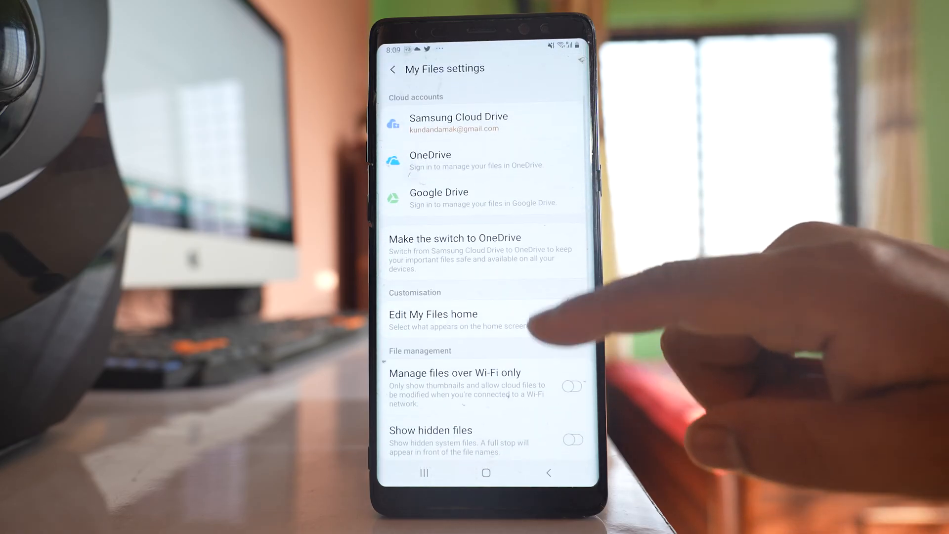
scroll("up", 3)
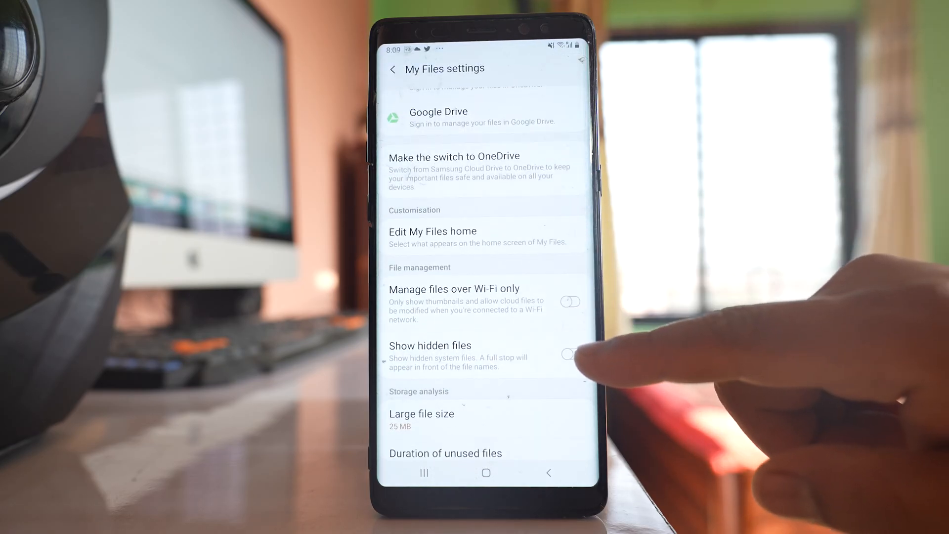
left_click(570, 354)
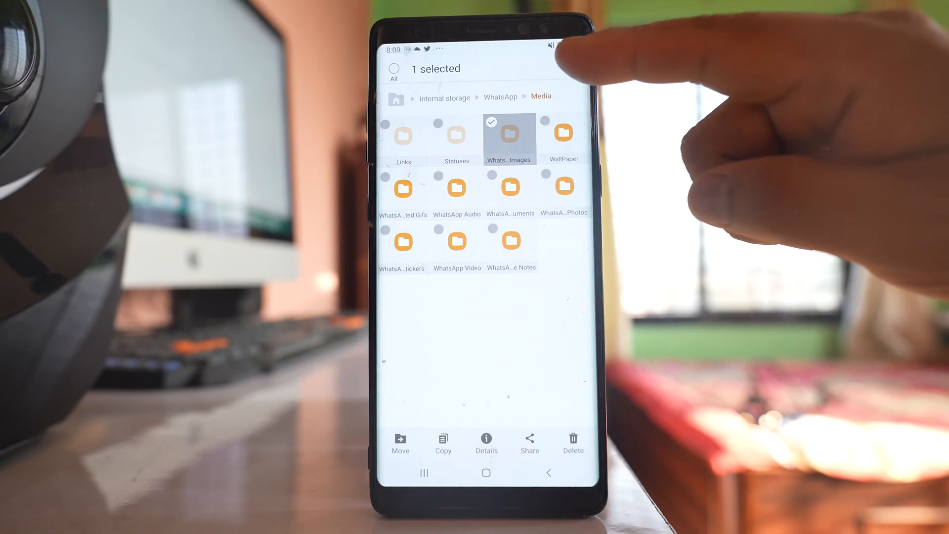
Rename the hidden .WhatsApp Images folder to 'WhatsApp Images' without the leading dot.
left_click(560, 48)
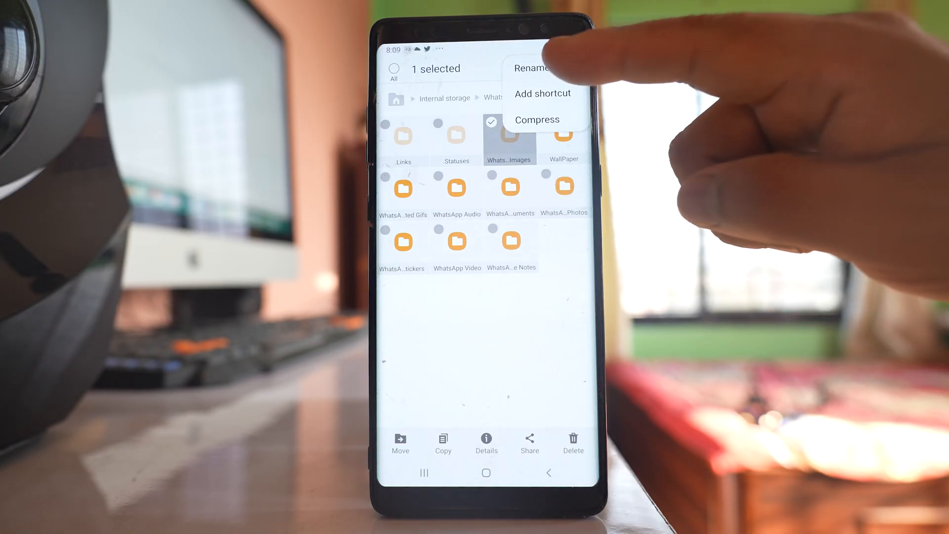
left_click(533, 67)
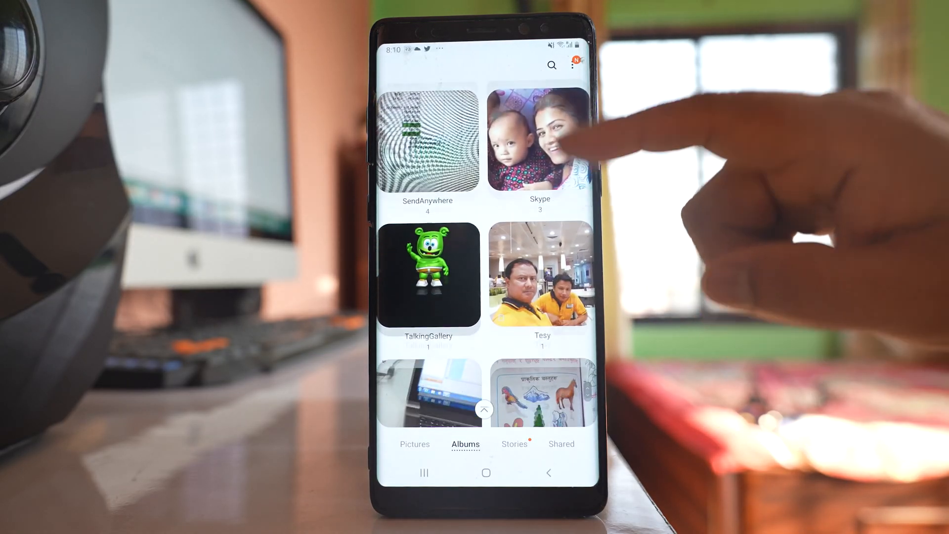
Scroll the Gallery album list to the new WhatsApp Images album with 454 items.
scroll("up", 3)
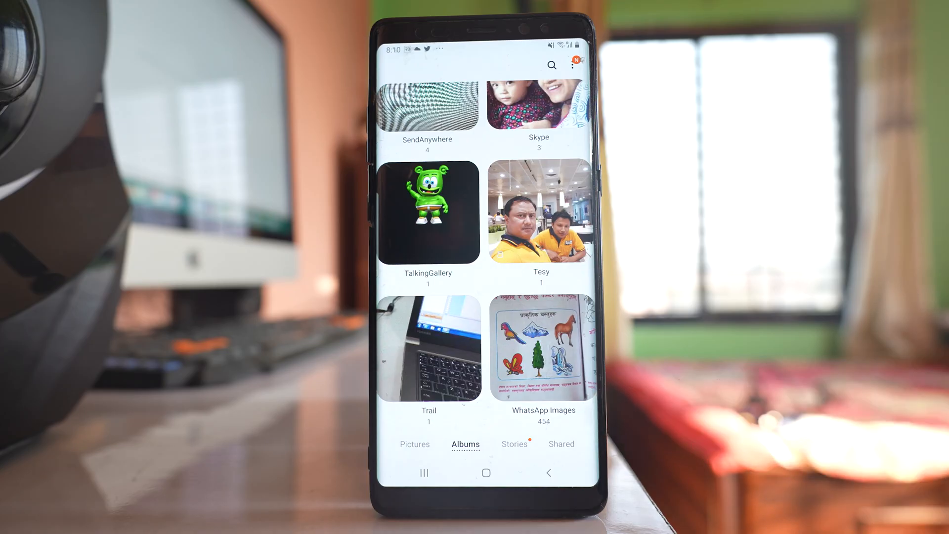